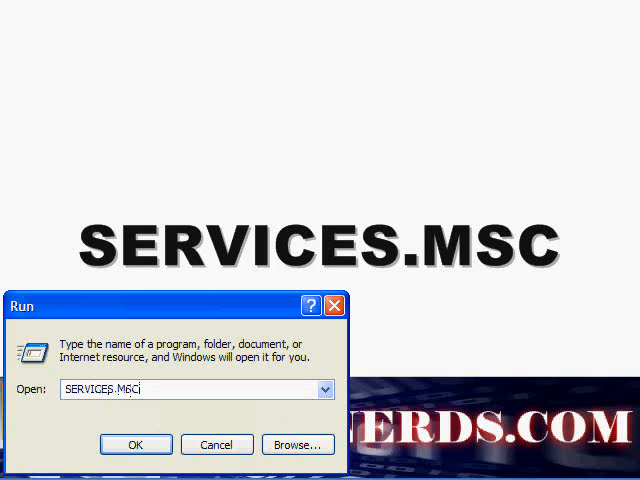
Launch the Services console from the Run dialog with services.msc.
{"action": "left_click", "coordinate": [136, 444]}
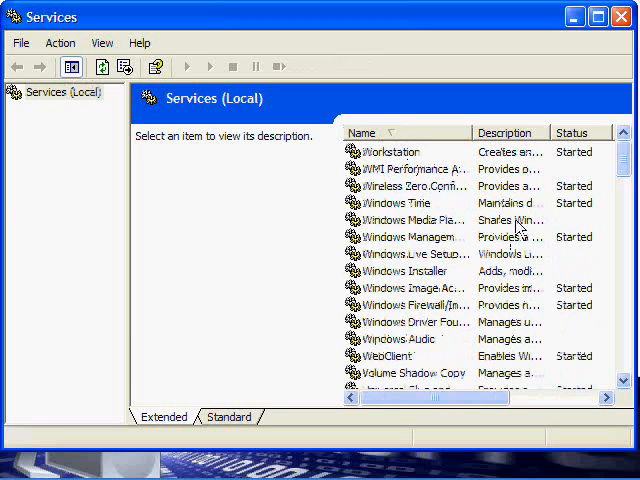
Select the Windows Audio service to show its description and stopped status.
{"action": "left_click", "coordinate": [410, 338]}
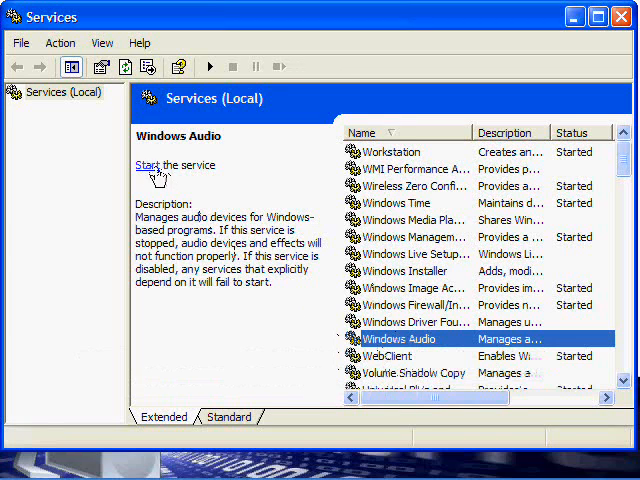
{"action": "mouse_move", "coordinate": [398, 348]}
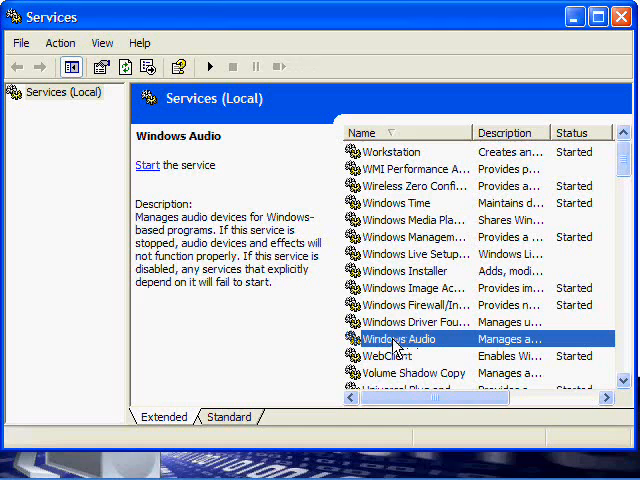
Set Windows Audio startup type to Automatic, start the service and confirm.
{"action": "double_click", "coordinate": [396, 338]}
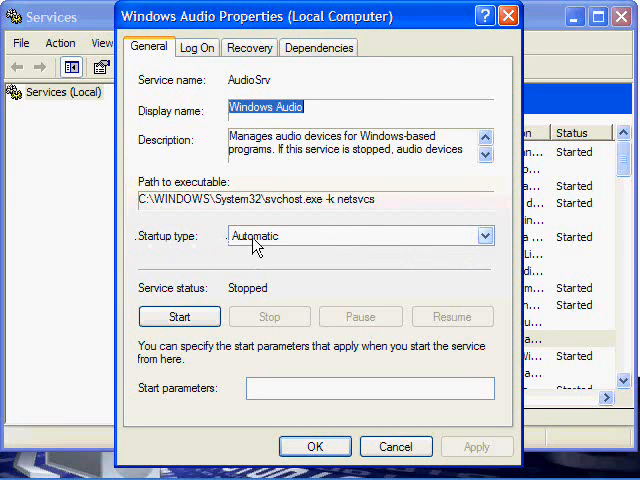
{"action": "left_click", "coordinate": [180, 316]}
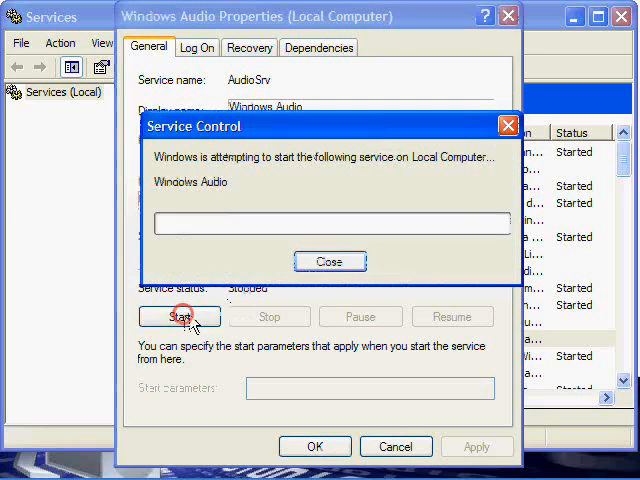
{"action": "left_click", "coordinate": [330, 260]}
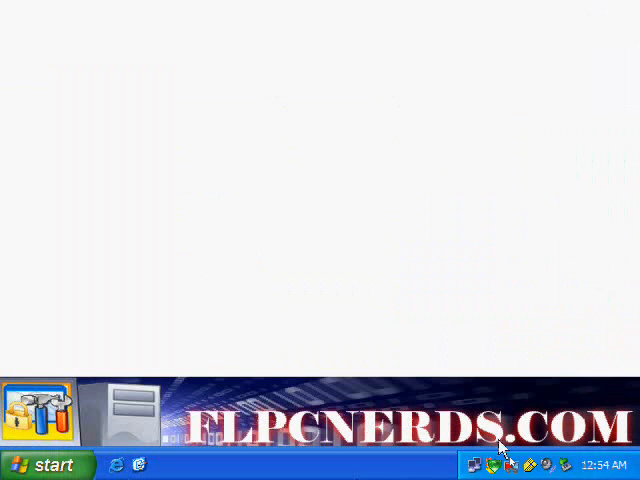
{"action": "mouse_move", "coordinate": [548, 468]}
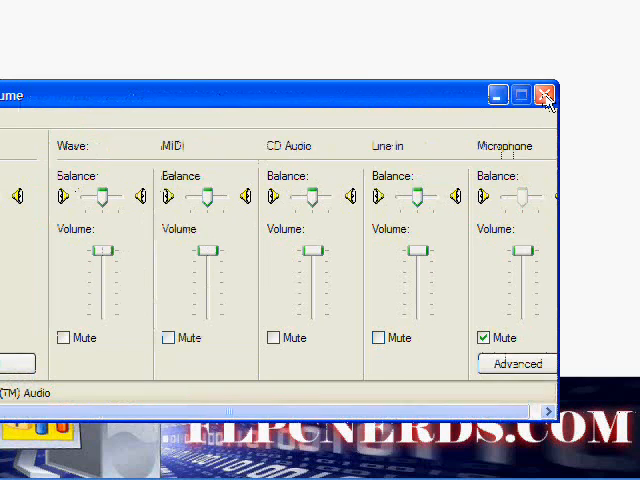
{"action": "left_click", "coordinate": [544, 94]}
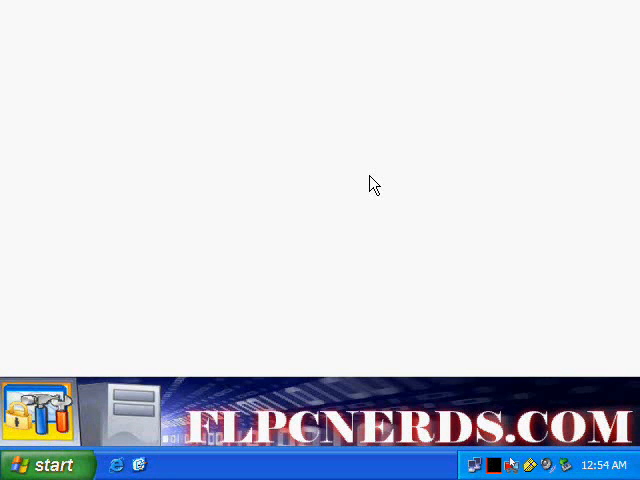